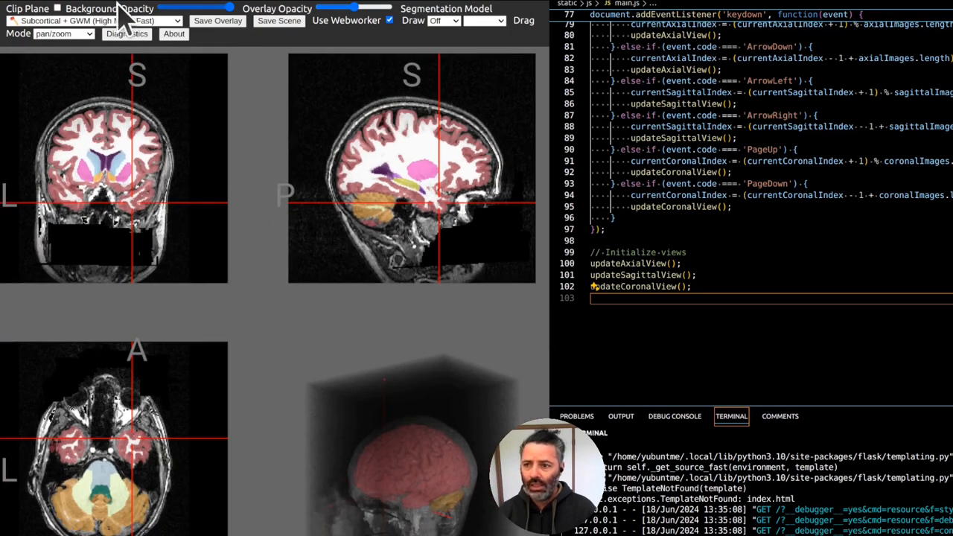
- Segment the scan with the Subcortical + GWM (High Mem, Fast) model for colored subcortical labels
click(89, 21)
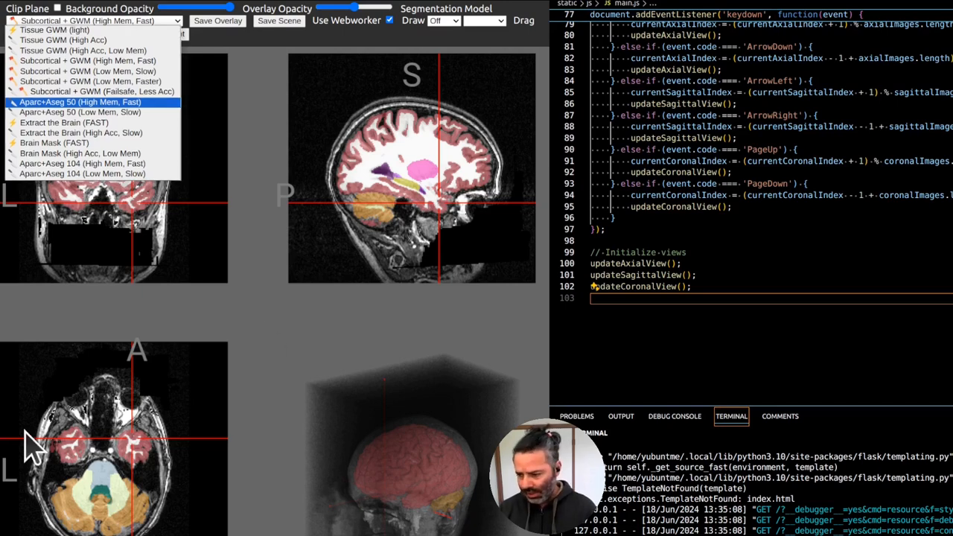
click(81, 101)
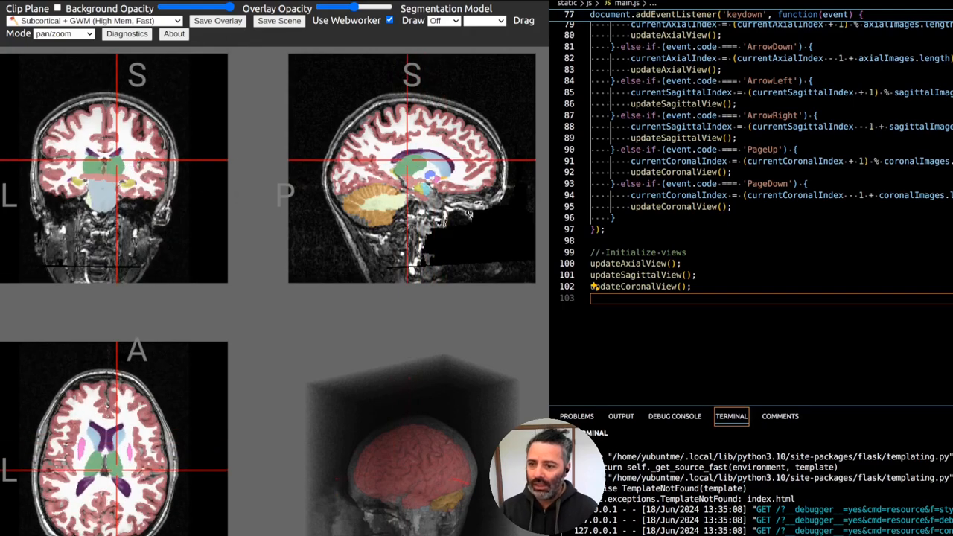
mouse_move(286, 101)
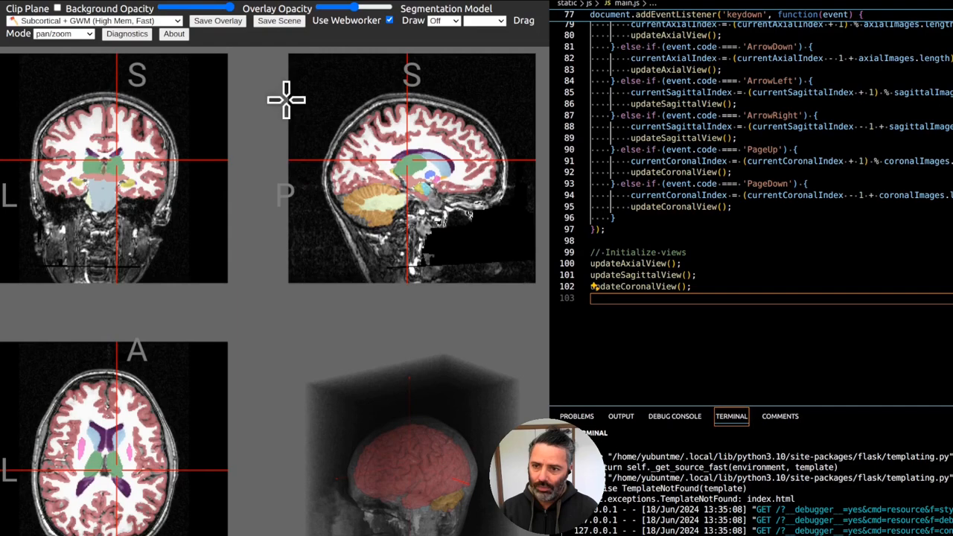
mouse_move(191, 375)
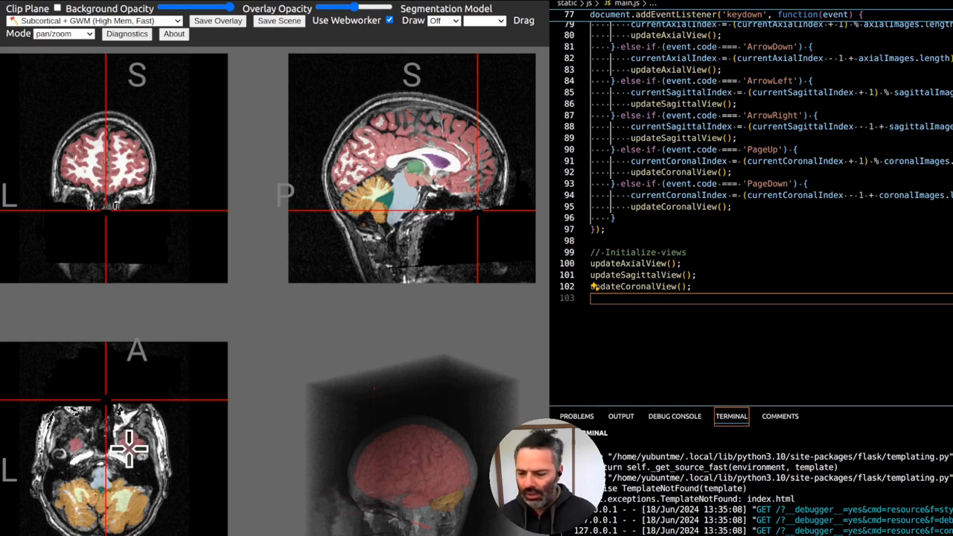
mouse_move(484, 216)
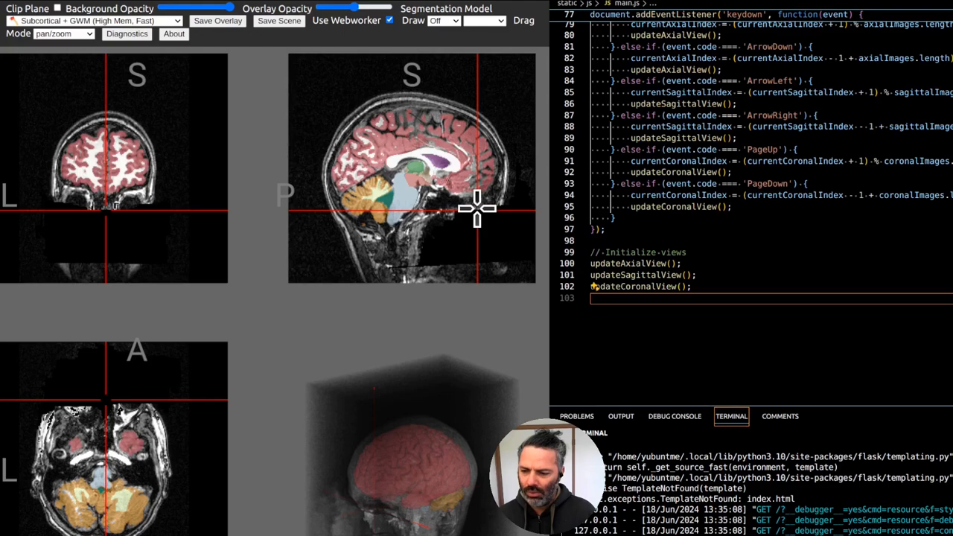
mouse_move(196, 245)
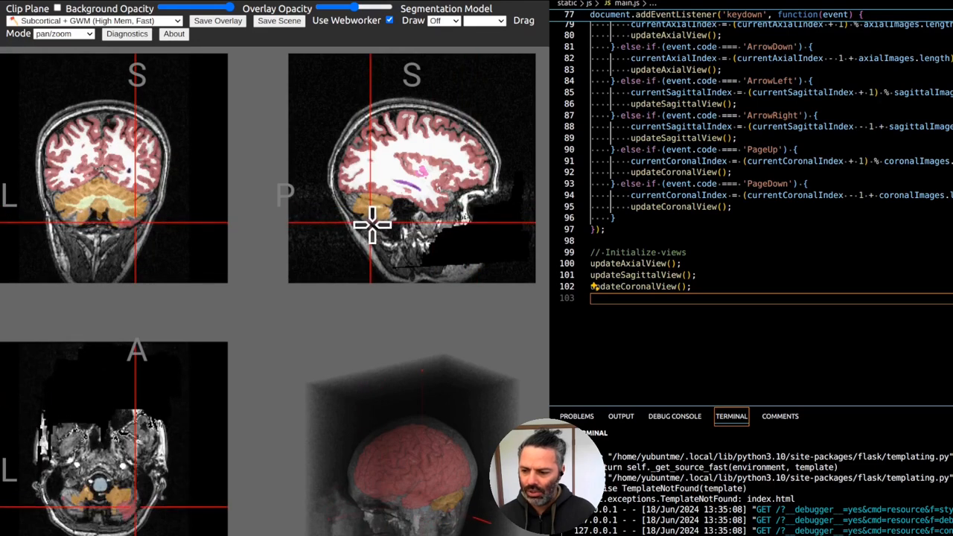
mouse_move(56, 506)
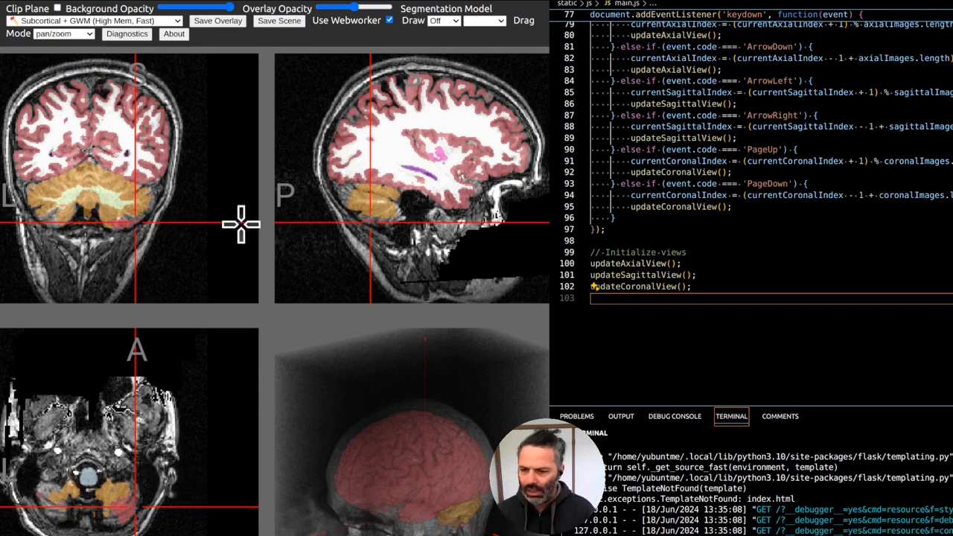
mouse_move(387, 193)
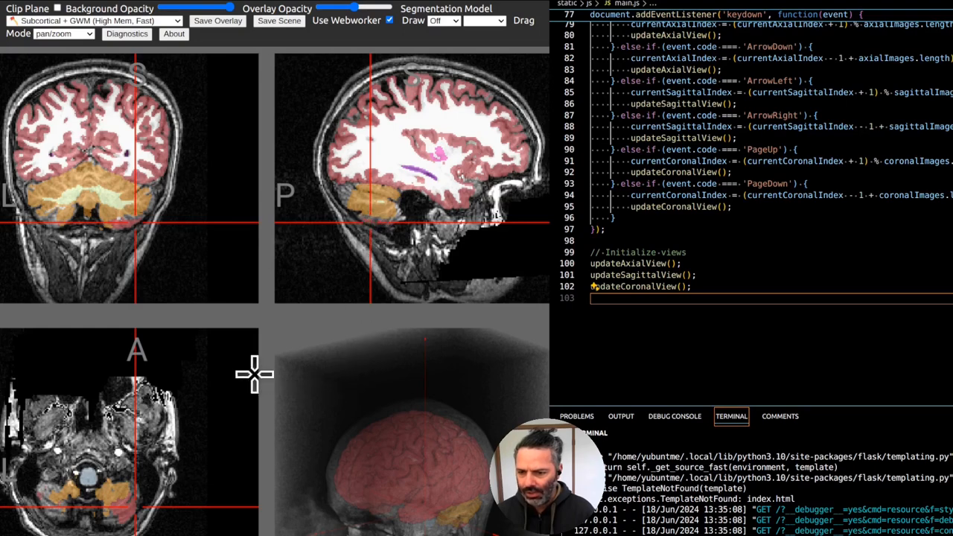
mouse_move(135, 506)
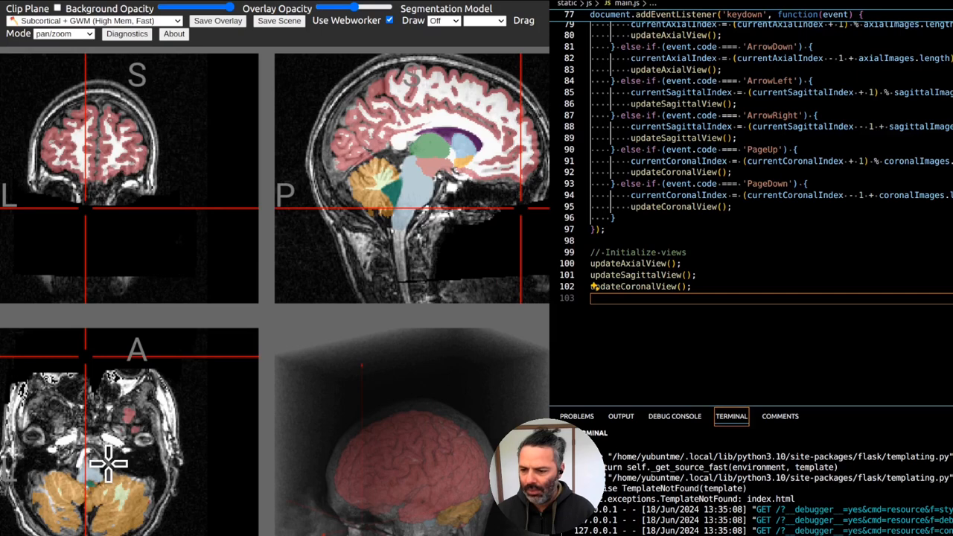
mouse_move(125, 446)
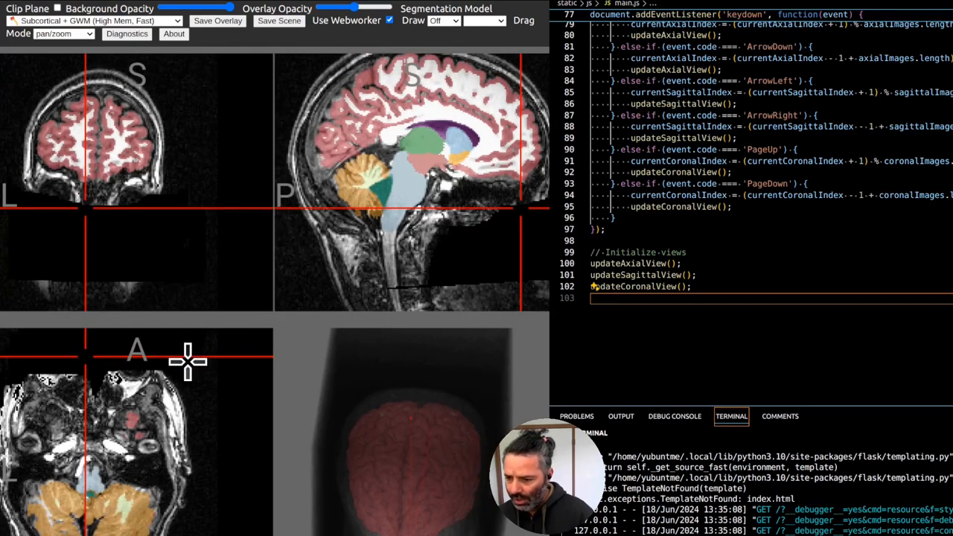
mouse_move(345, 238)
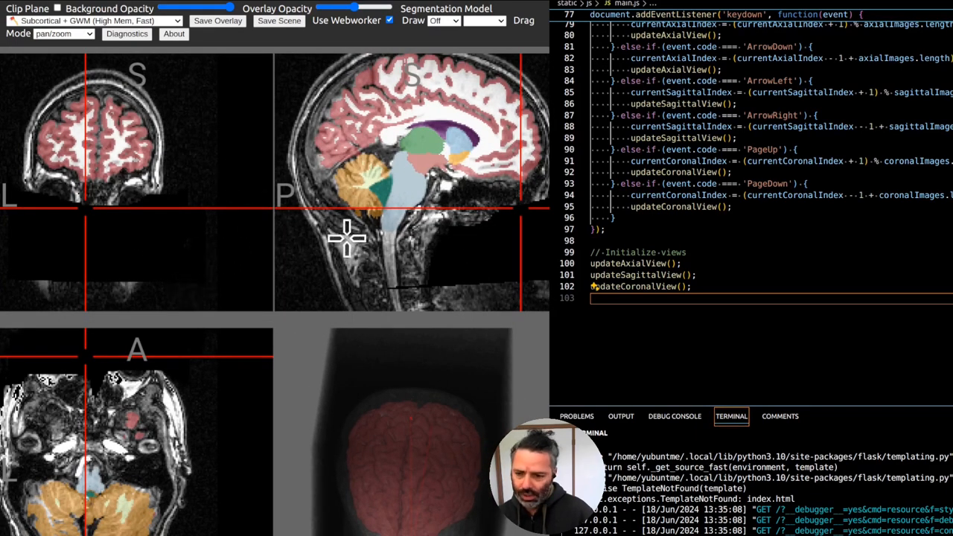
mouse_move(191, 260)
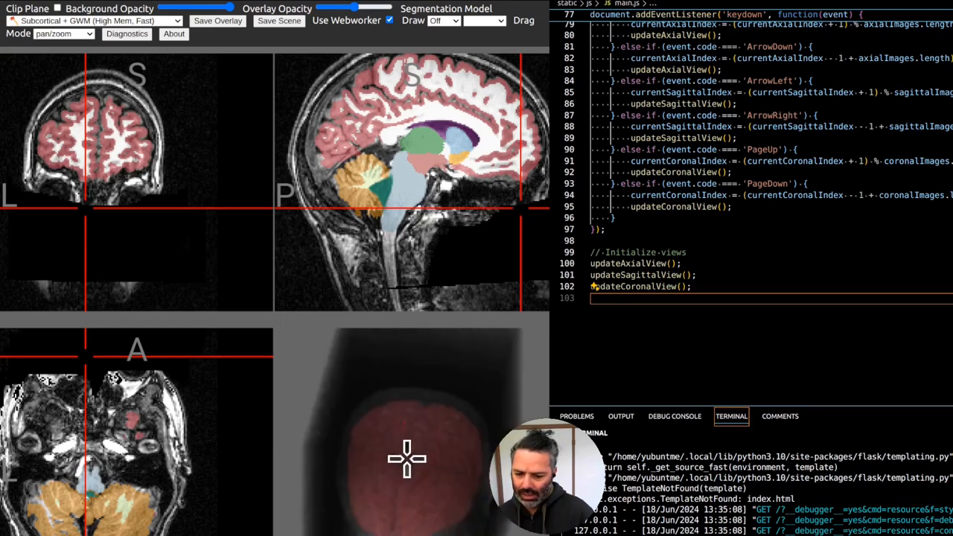
- Adjust Overlay Opacity down then higher so the colored labels stand out over the scan
drag(409, 459, 357, 444)
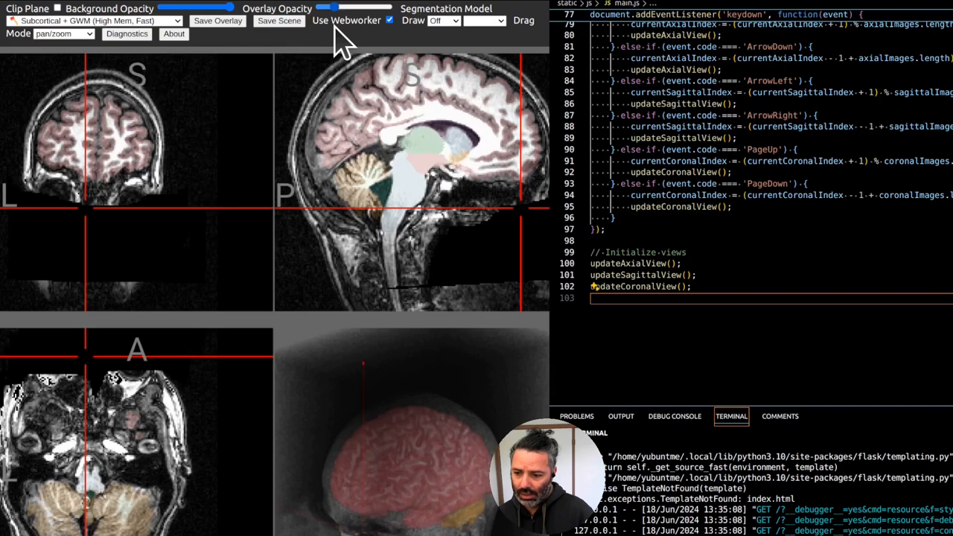
drag(337, 6, 365, 6)
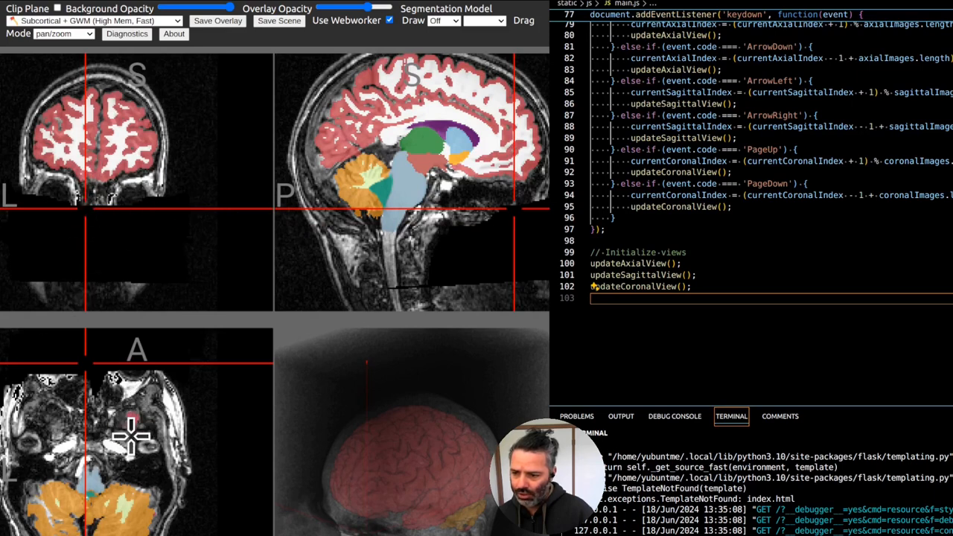
mouse_move(158, 380)
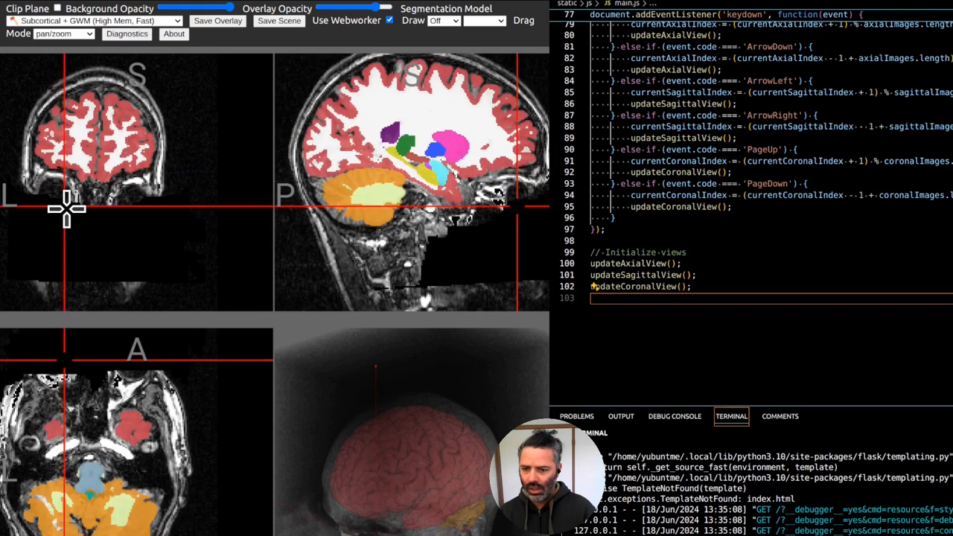
mouse_move(425, 242)
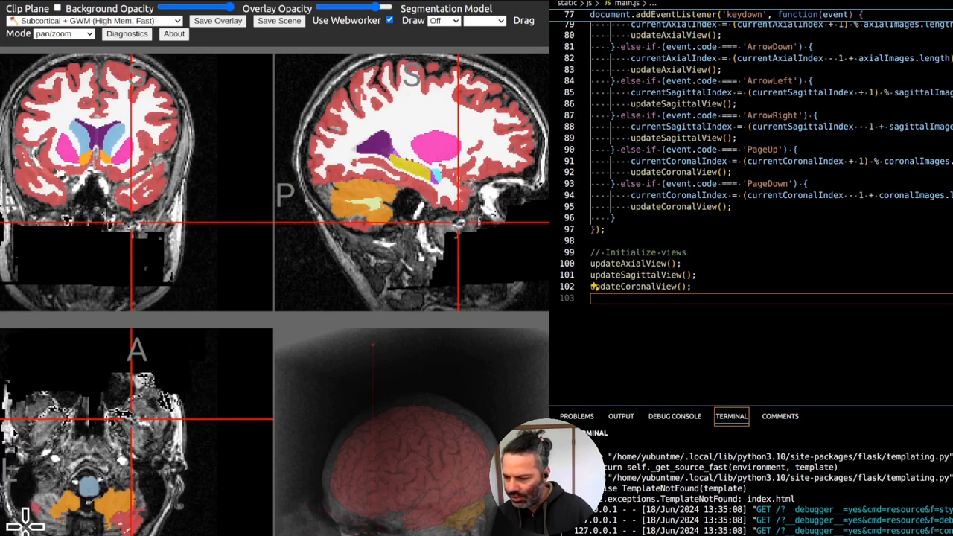
mouse_move(429, 443)
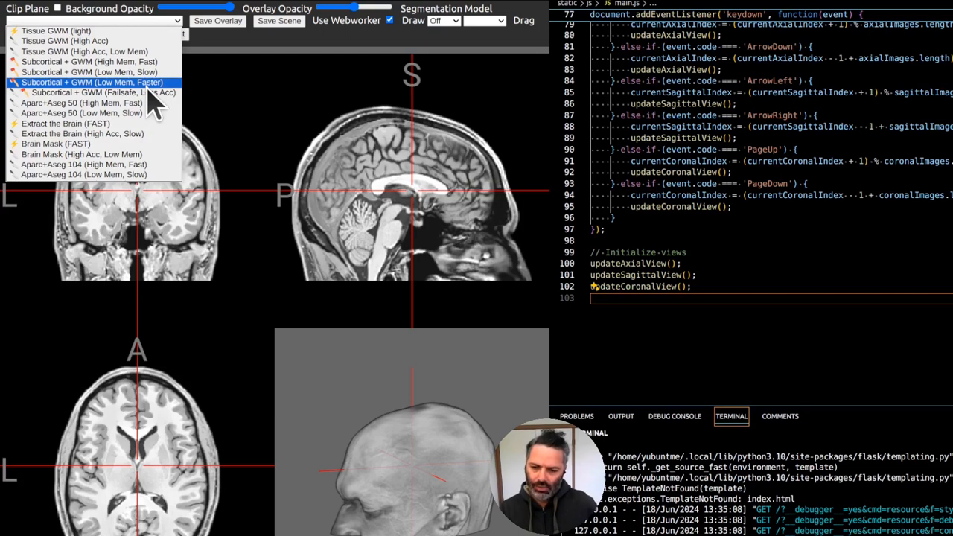
- Run the Subcortical + GWM (High Mem, Fast) model on the new unlabeled brain scan
click(84, 174)
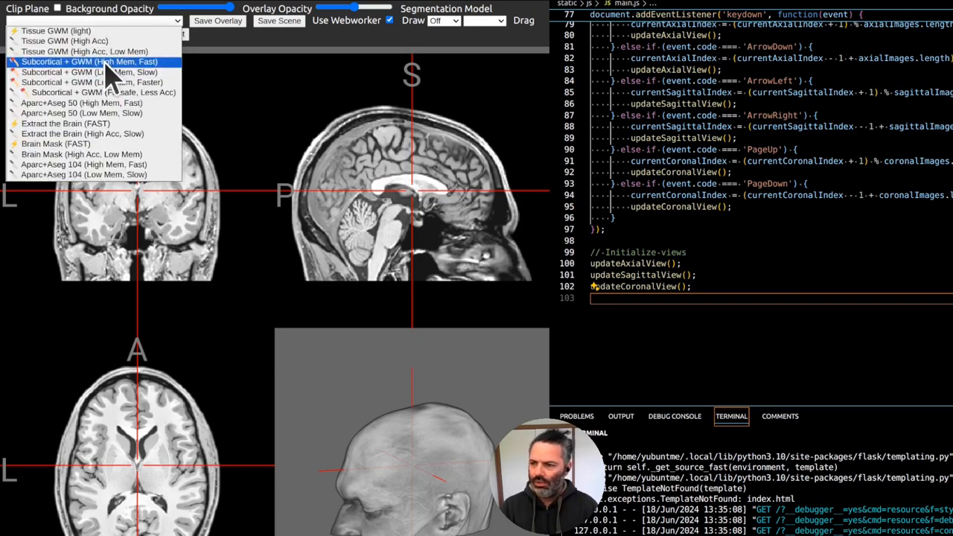
mouse_move(137, 78)
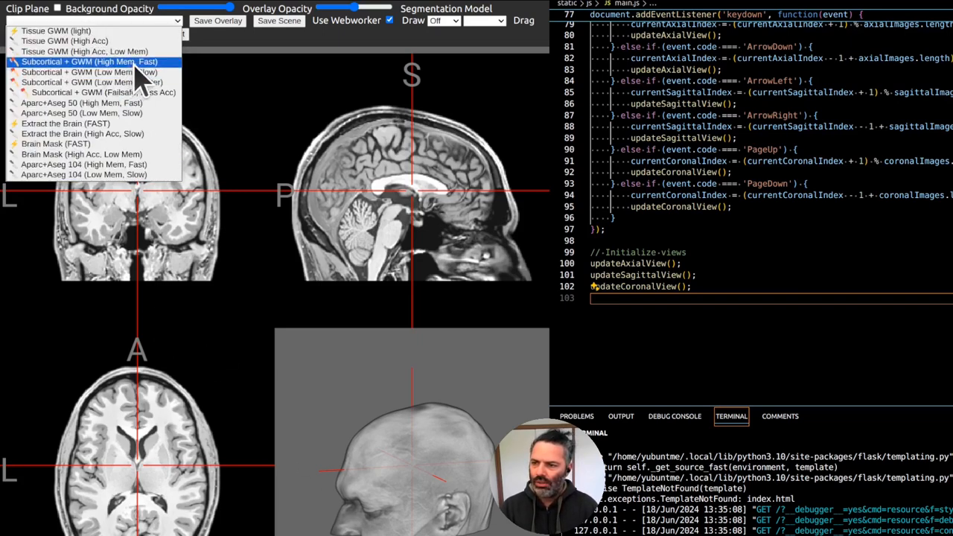
click(89, 61)
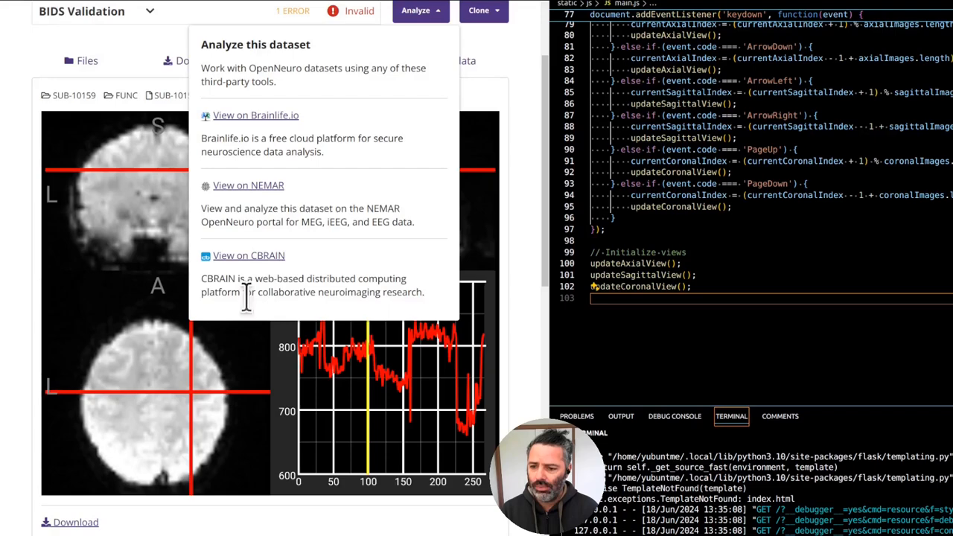
mouse_move(536, 194)
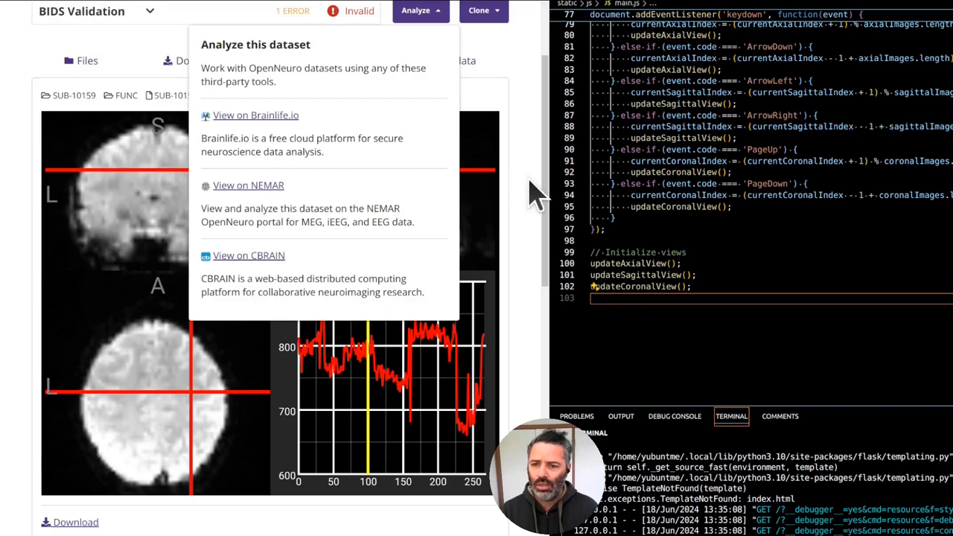